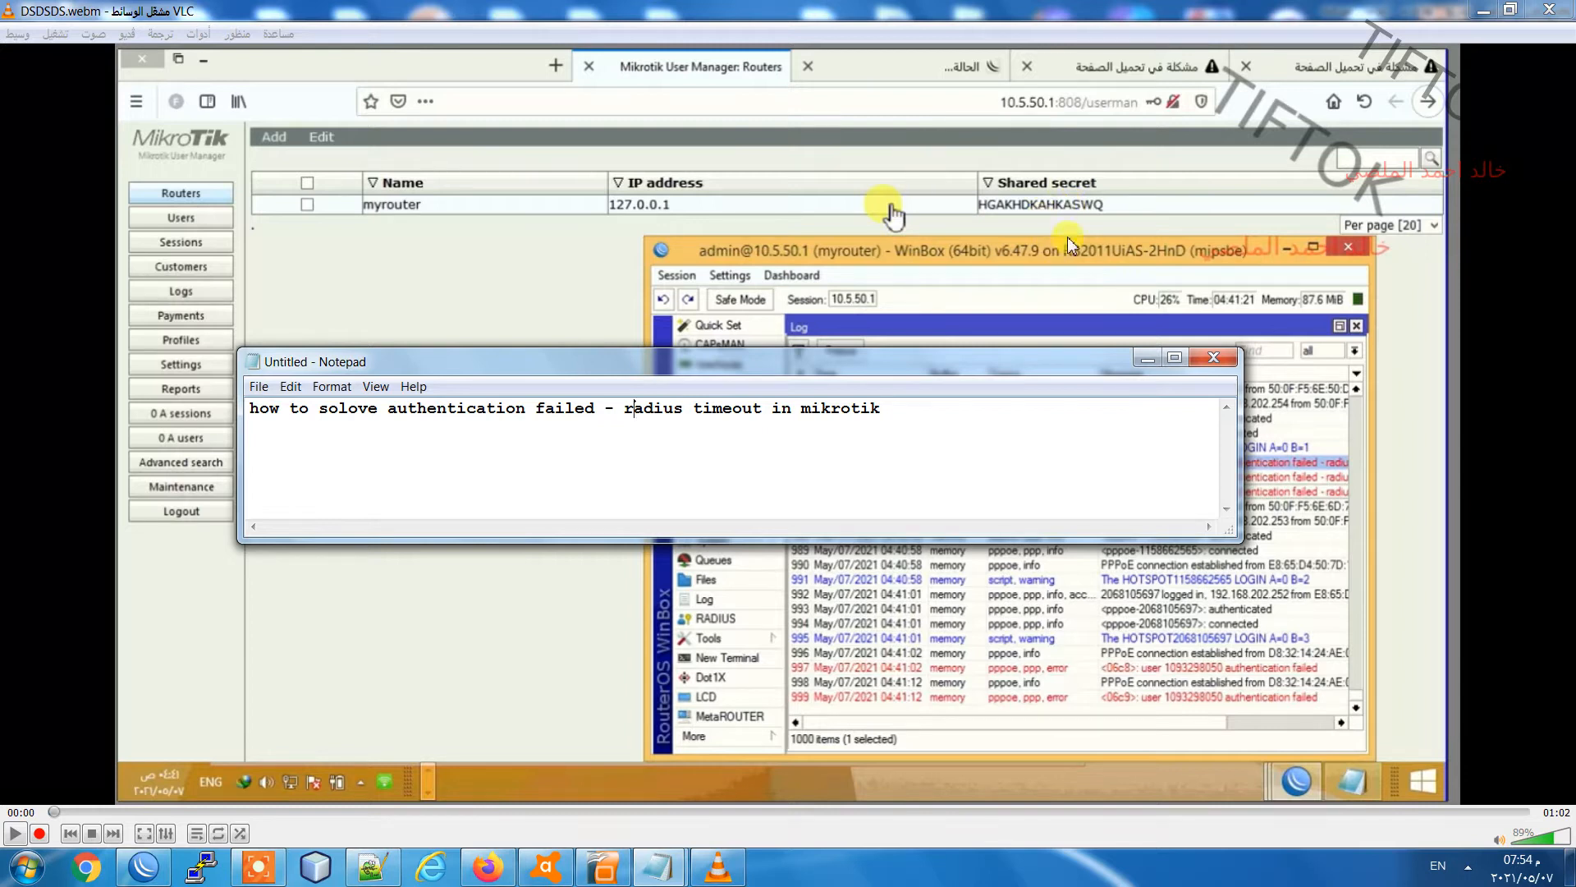
mouse_move(419, 168)
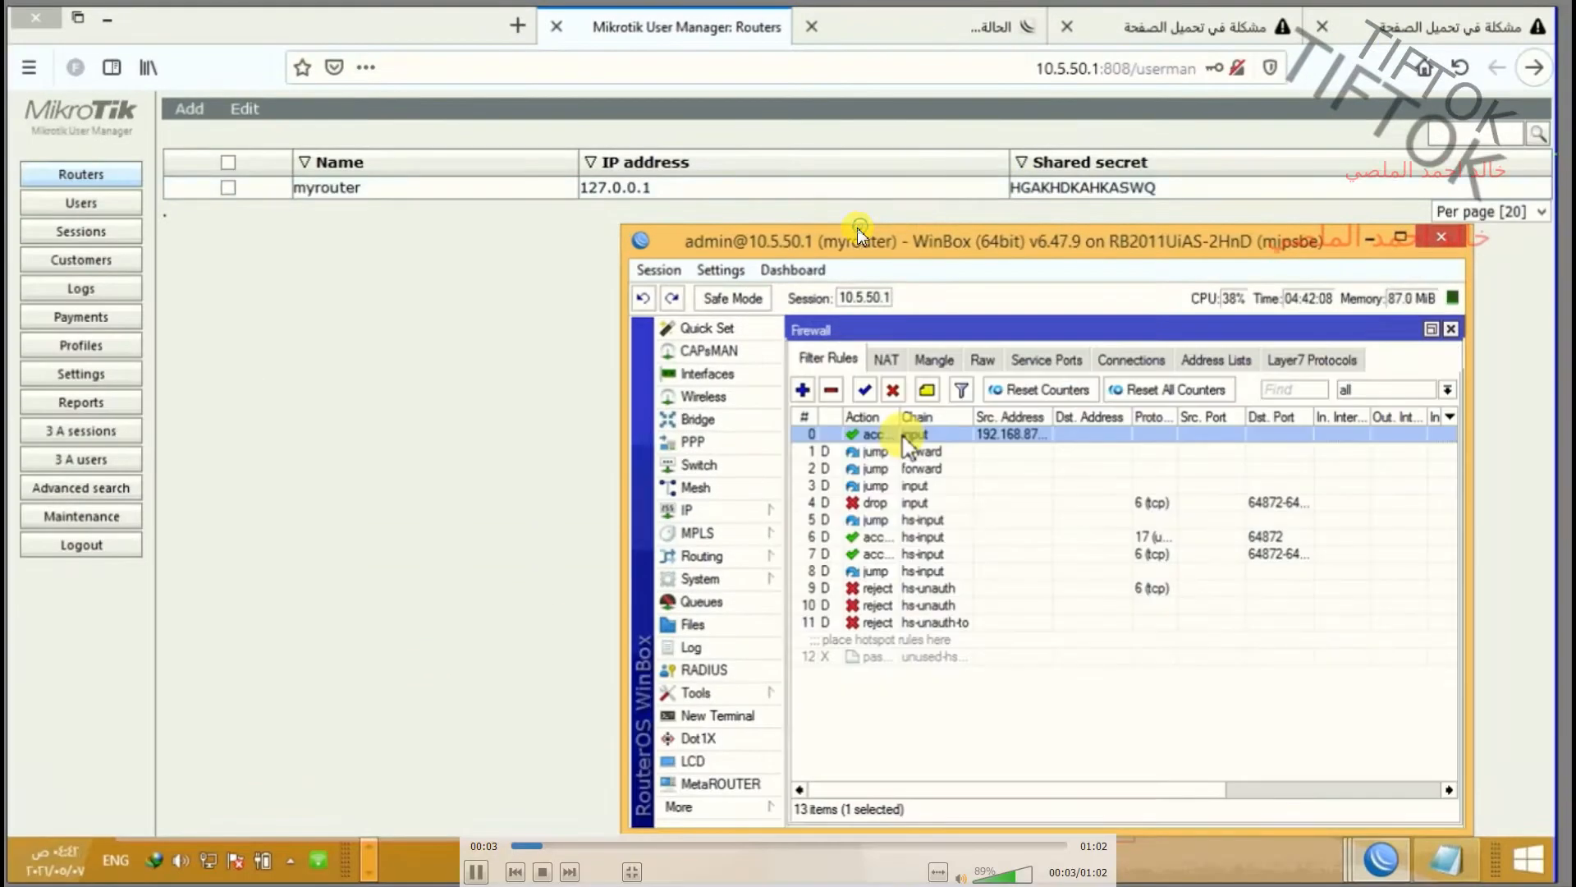
Inspect firewall rule 0 and confirm its action is accept for 127.0.0.1 input
double_click(880, 433)
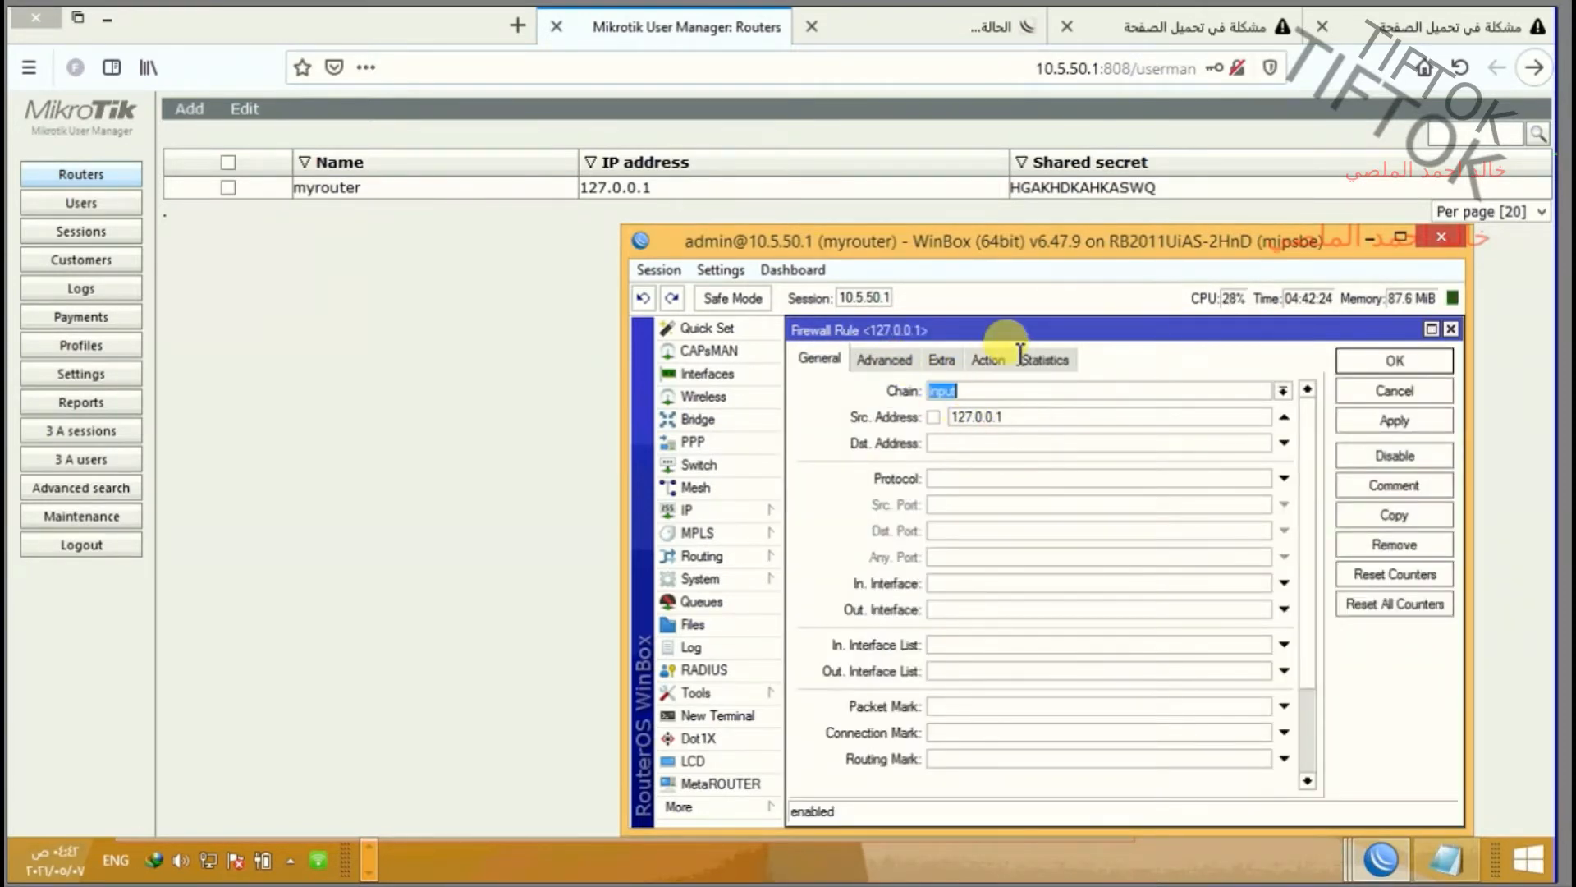
left_click(987, 360)
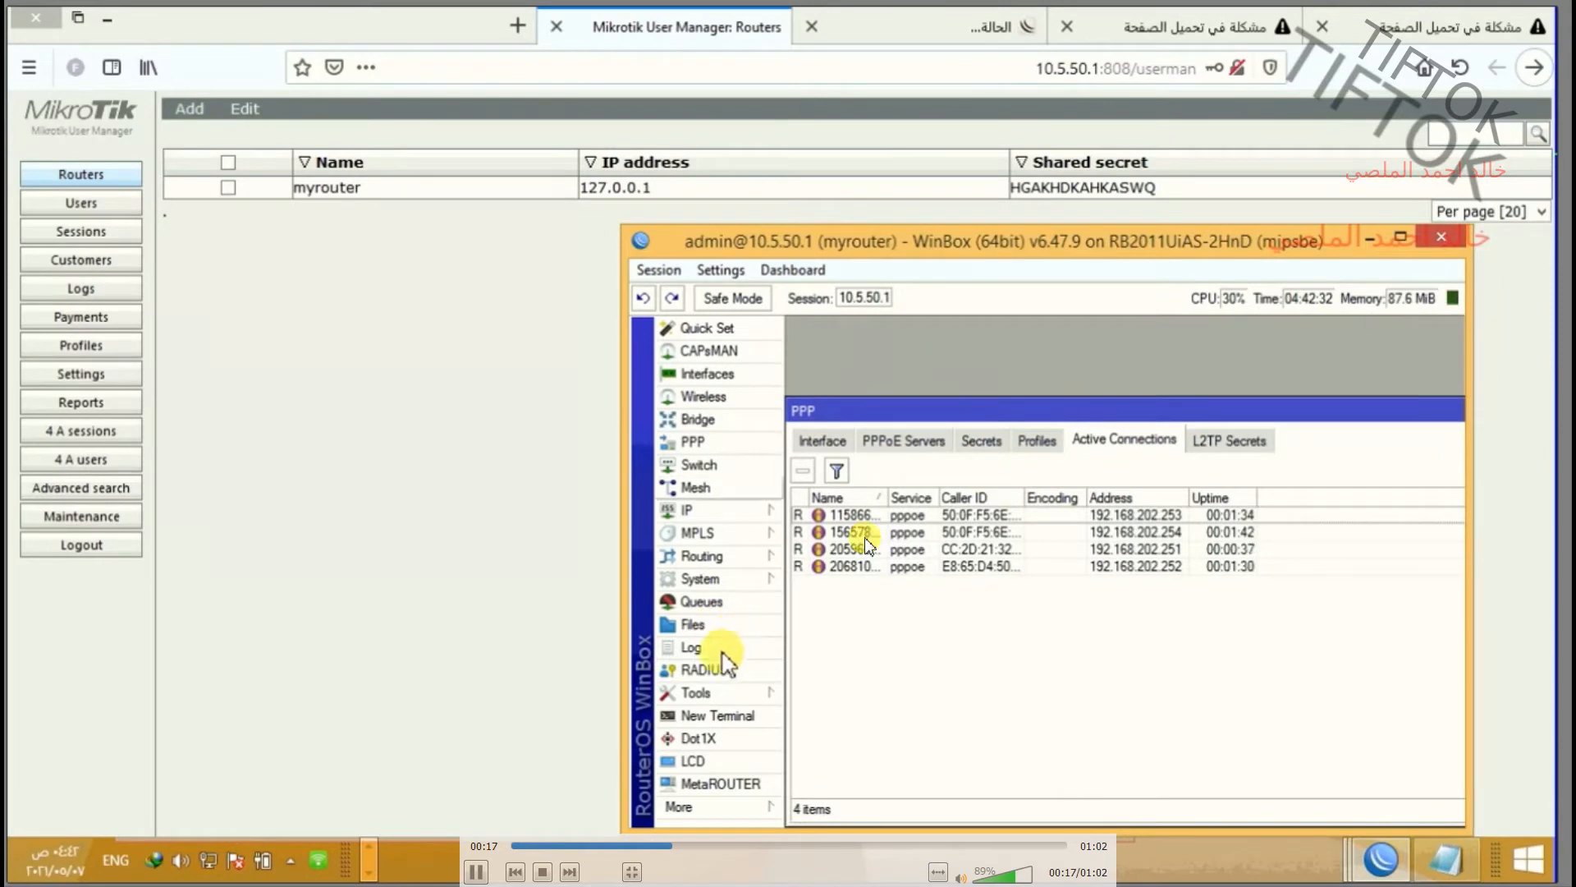
Show the router log with the earlier authentication failed entries
left_click(690, 649)
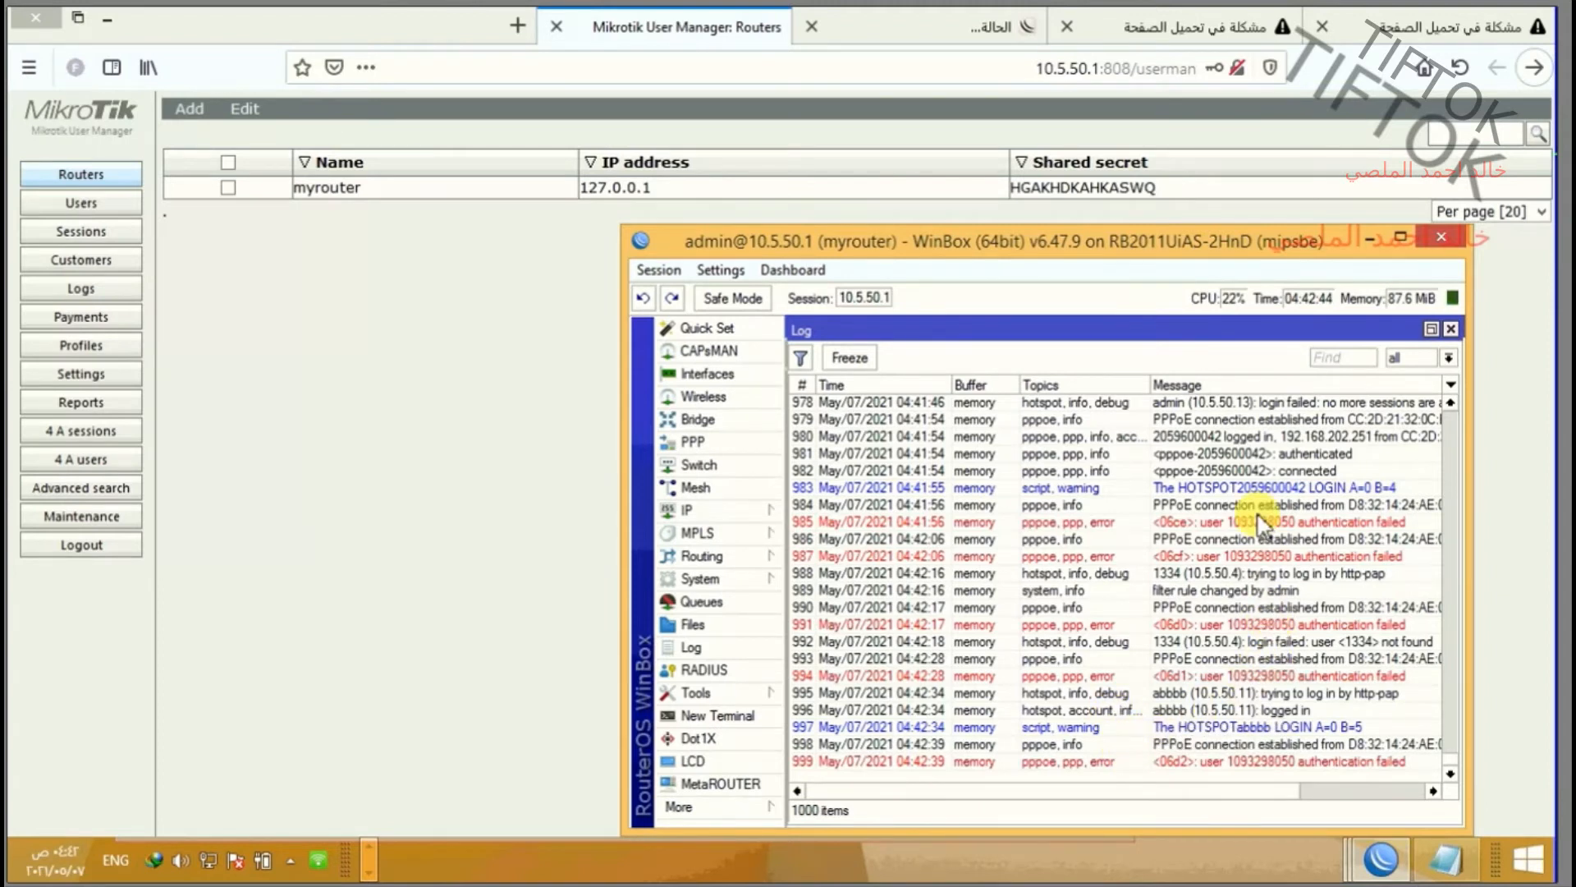
mouse_move(1464, 644)
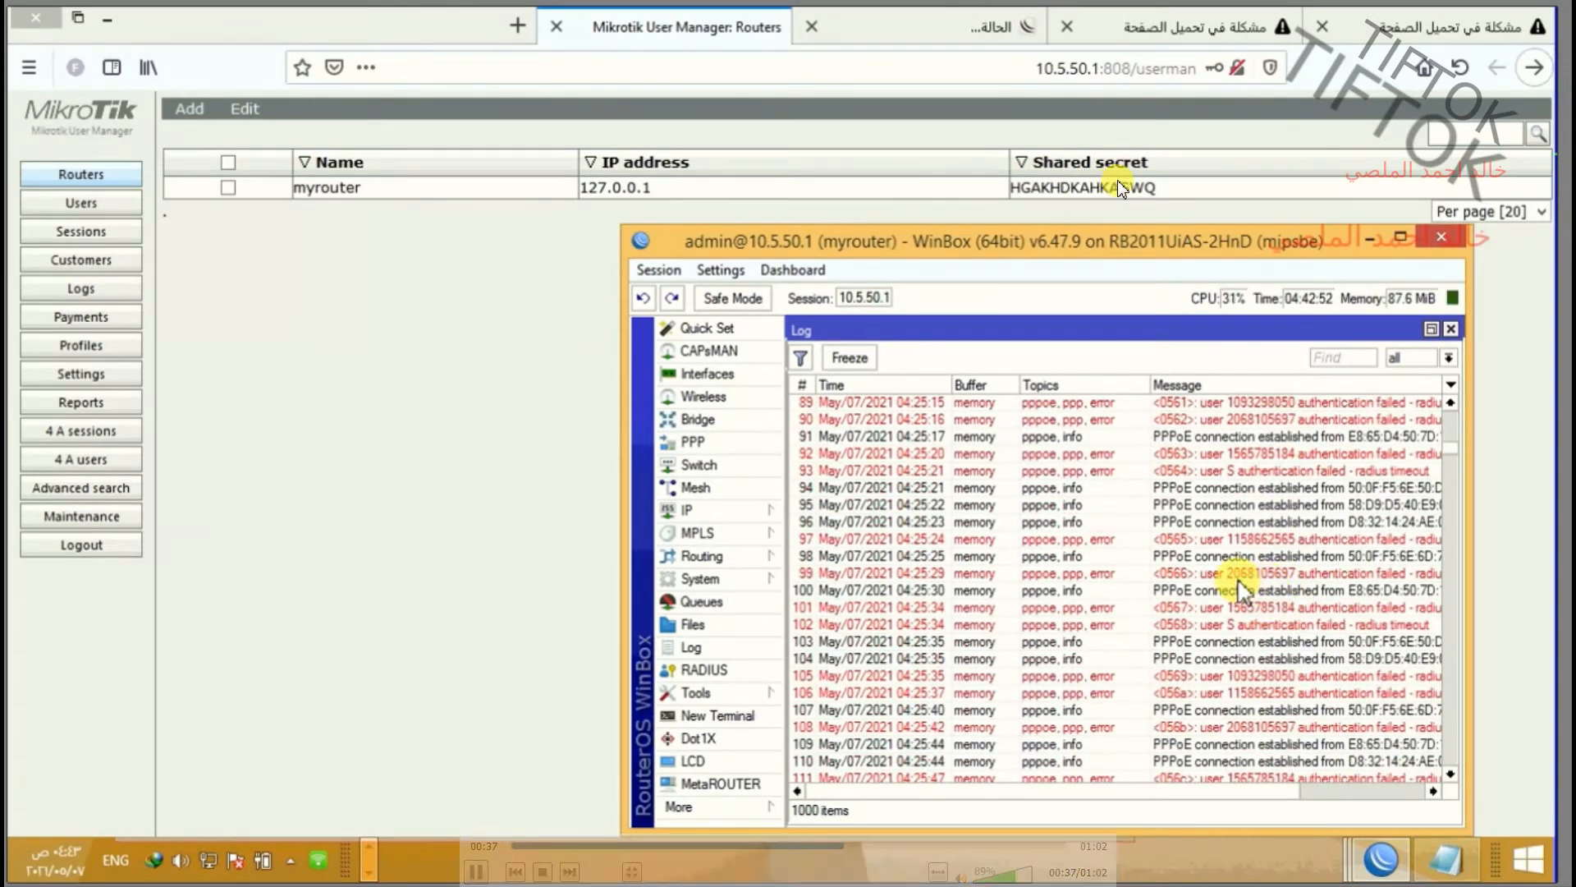
View log entry 99's full authentication failed - radius timeout message
double_click(1238, 573)
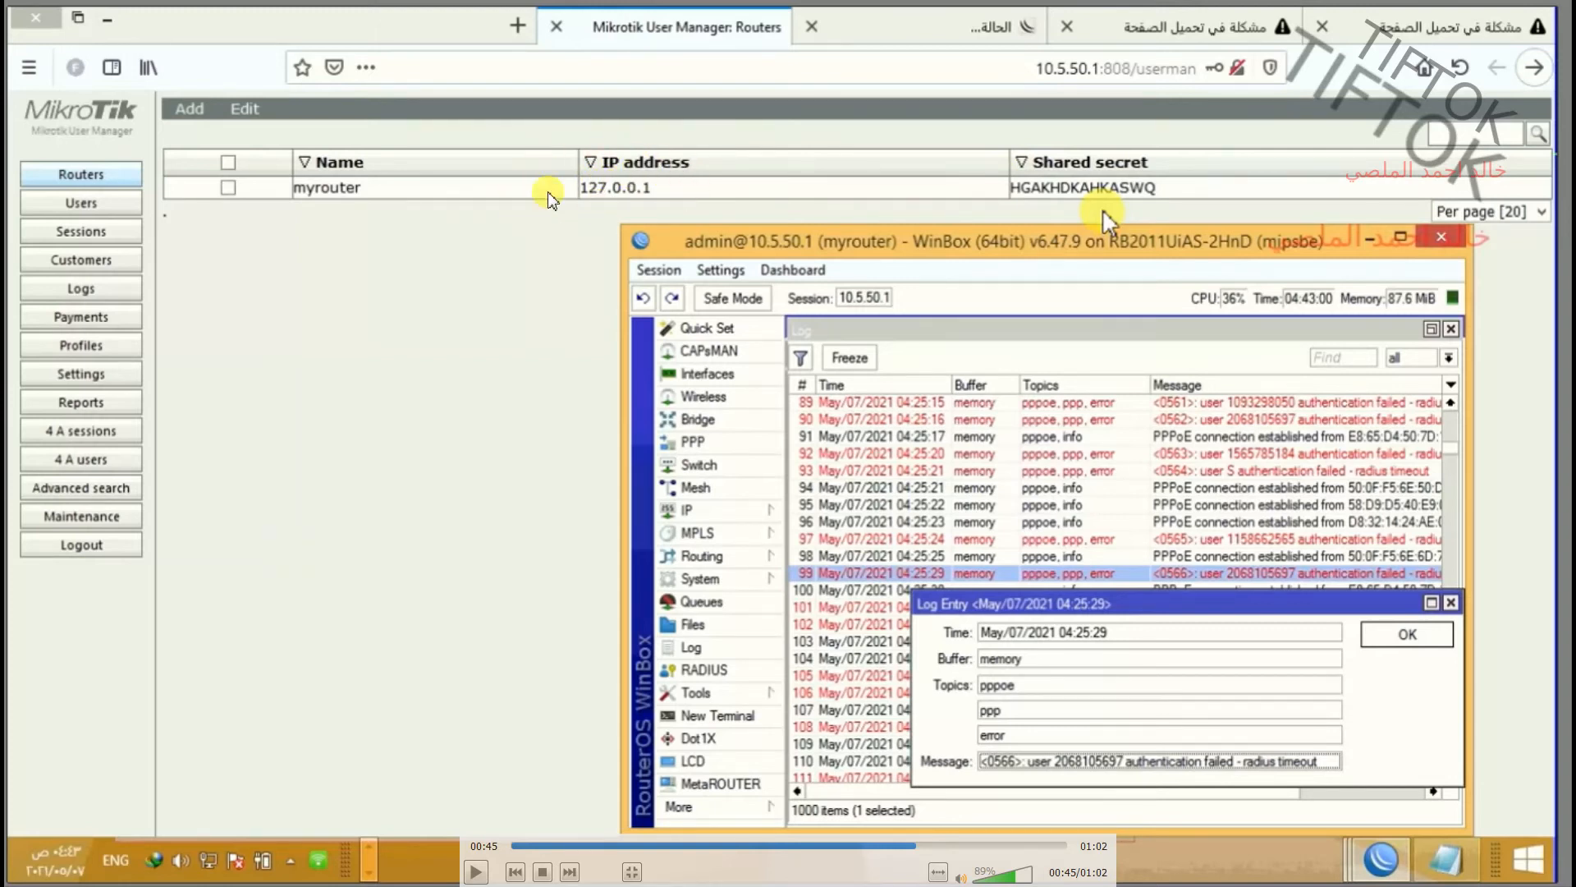
mouse_move(1152, 755)
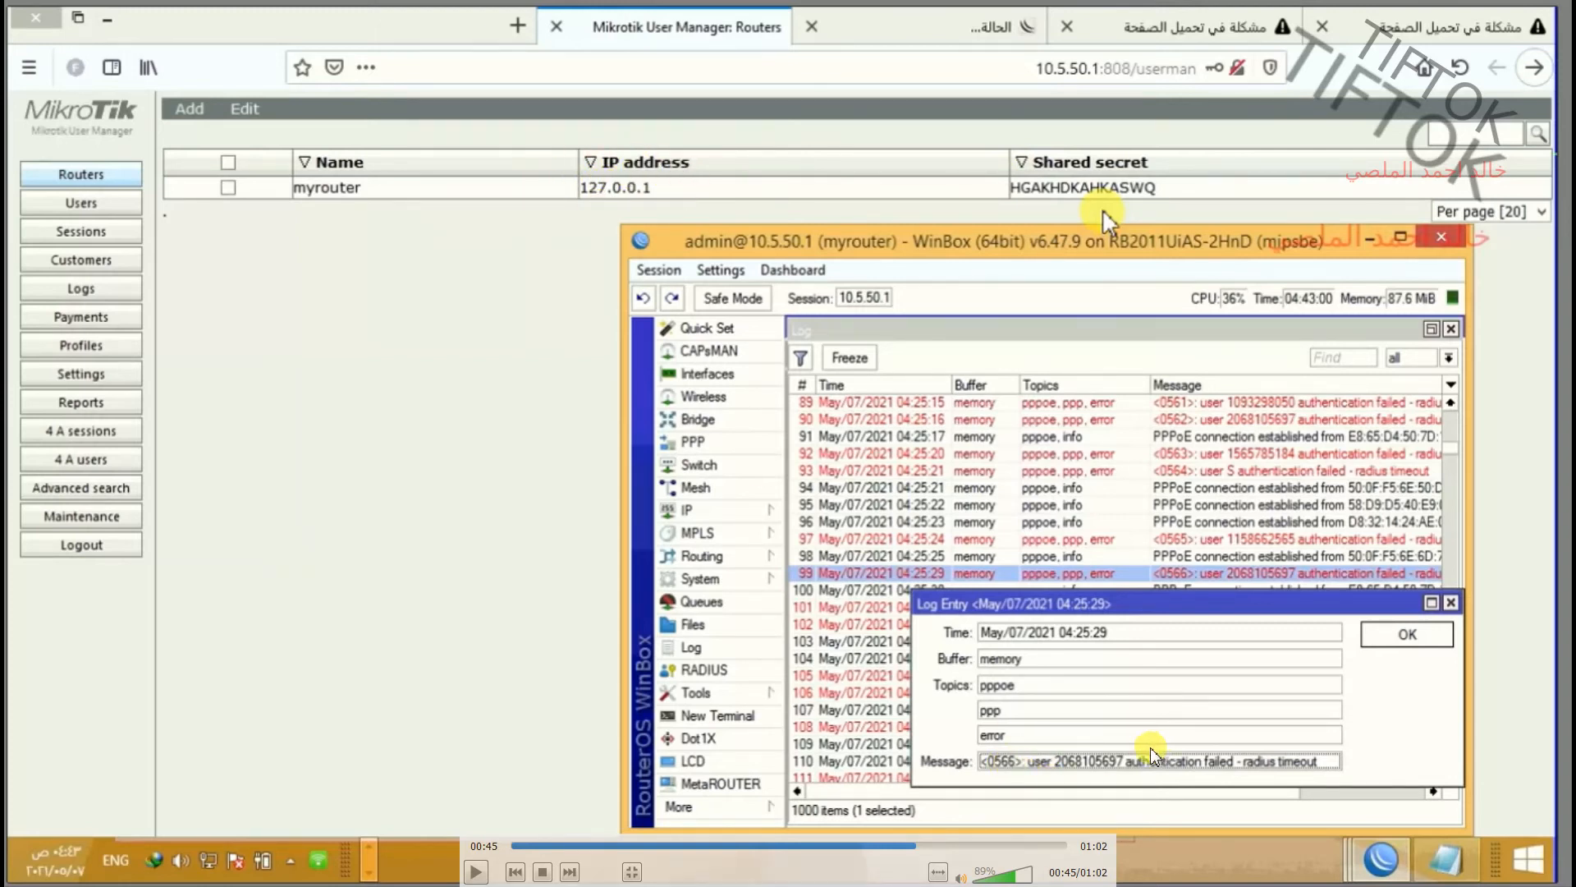
mouse_move(1171, 726)
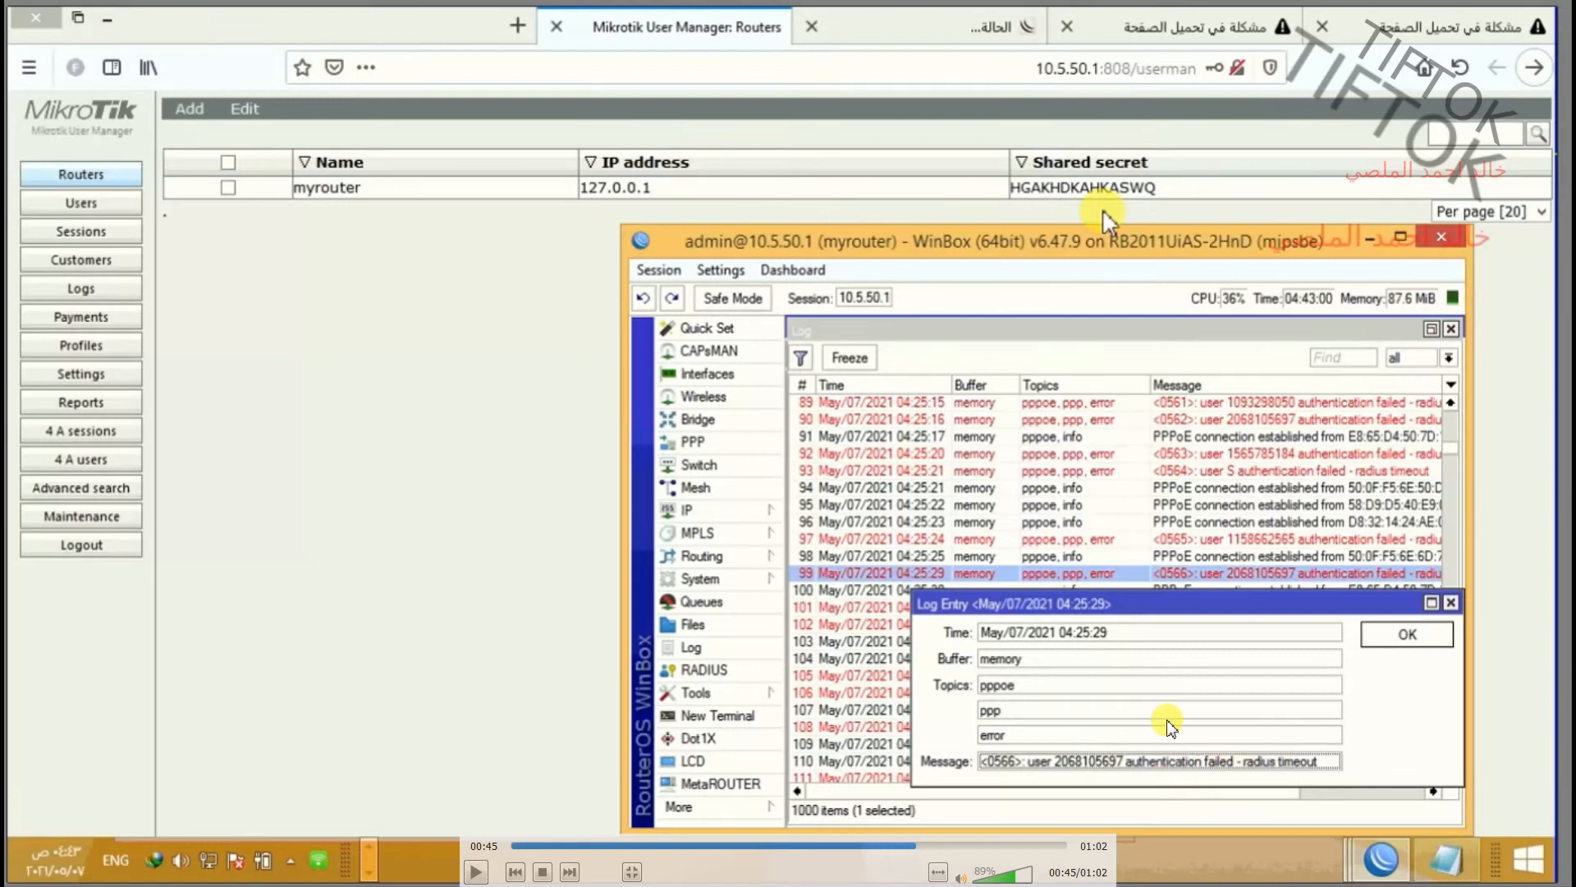